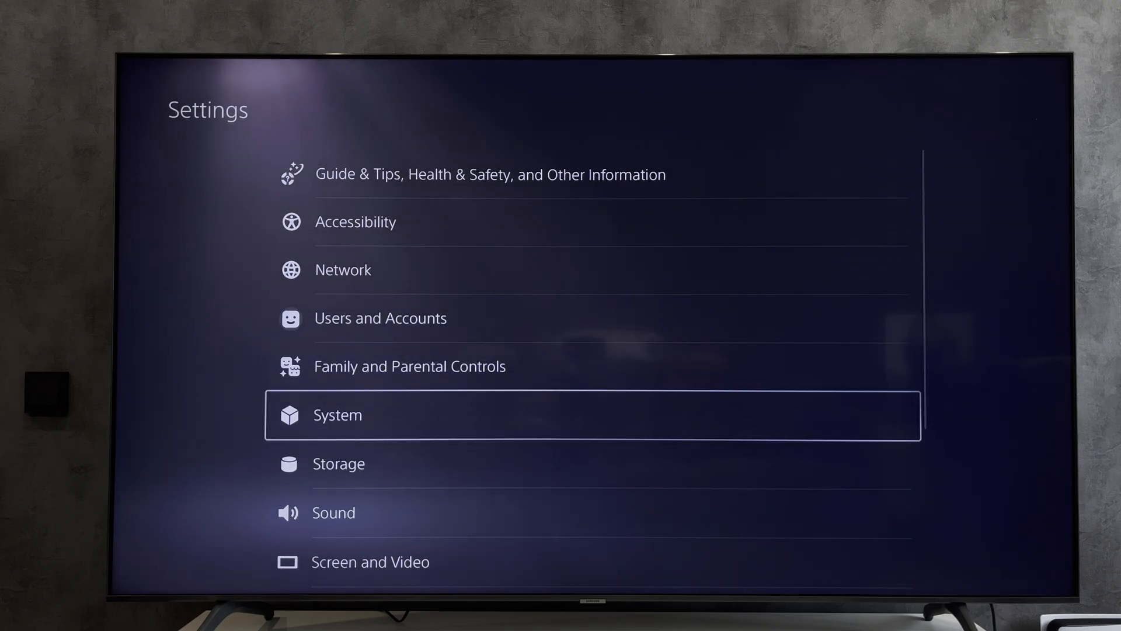
- Scroll down Settings to Saved Data and Game/App Settings and open it
scroll(down, 3)
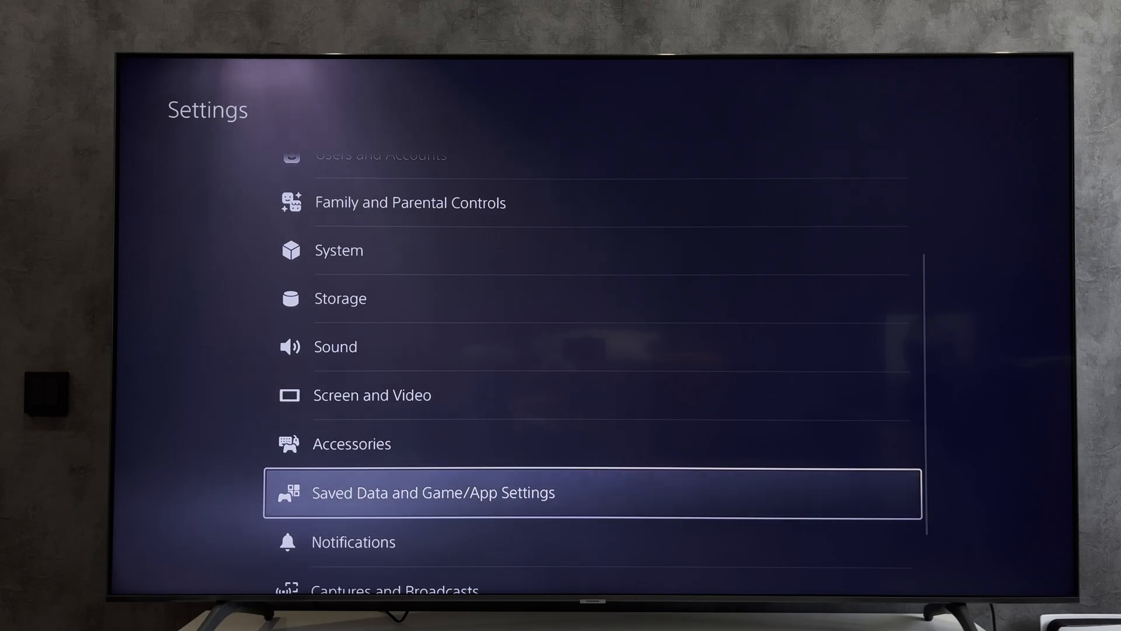
scroll(down, 3)
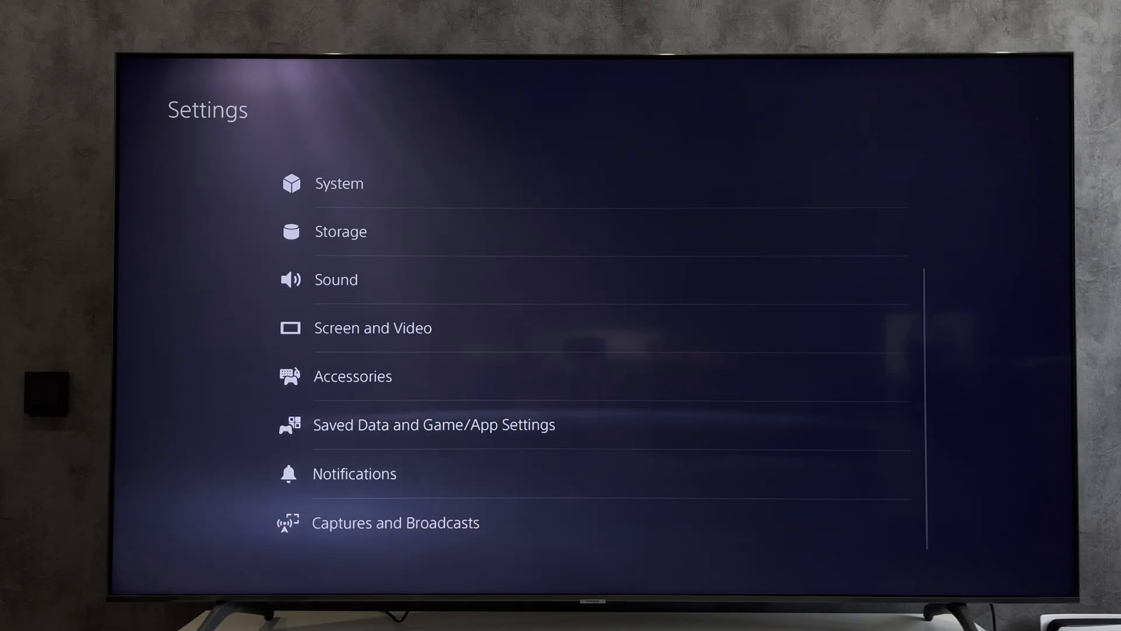
click(432, 424)
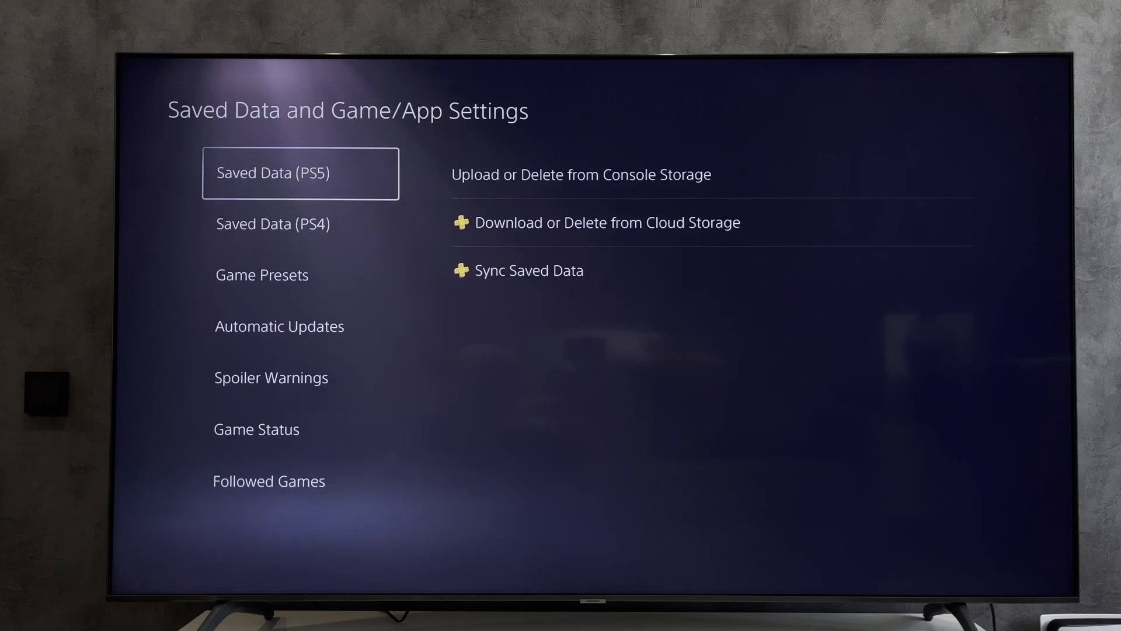
- Open Upload or Delete from Console Storage and browse the saves, EA SPORTS FC 24 first
click(579, 174)
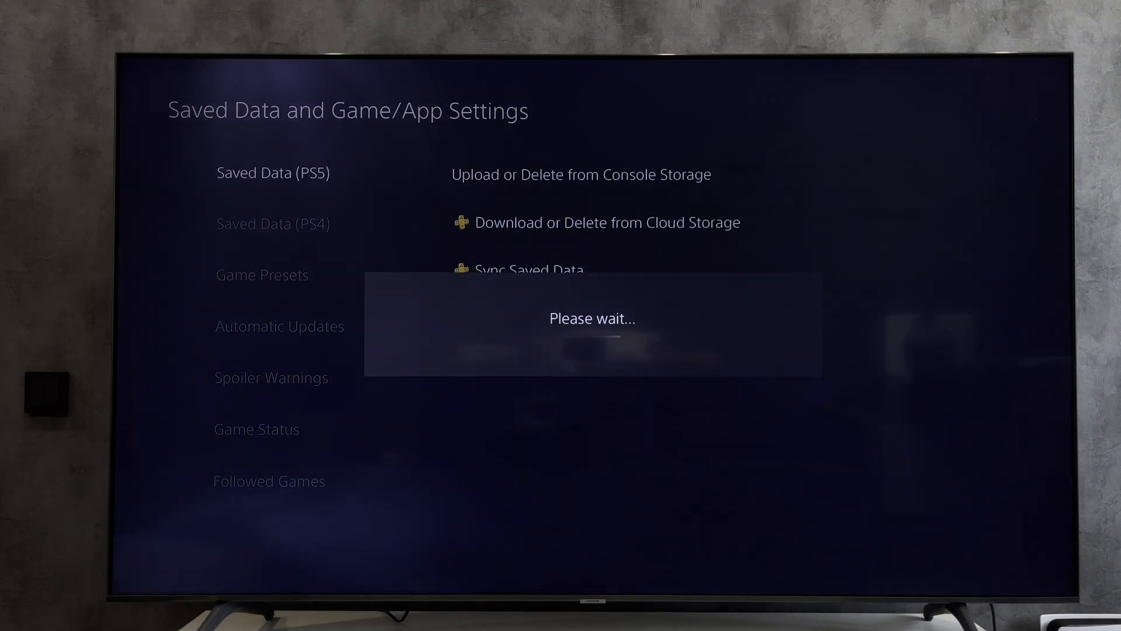
click(581, 174)
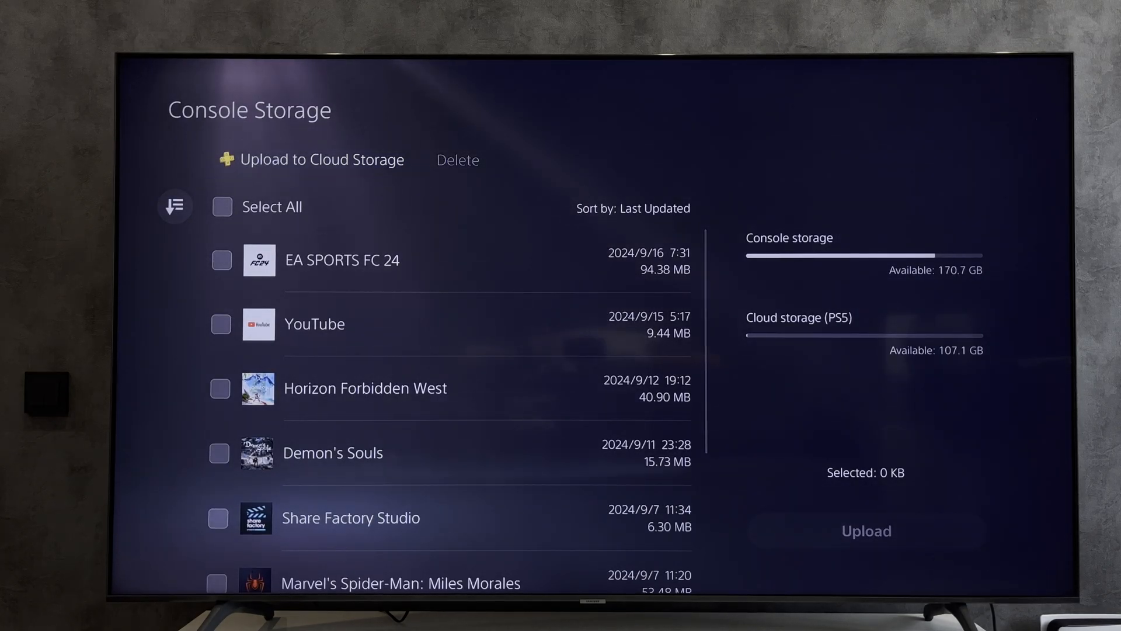
scroll(down, 3)
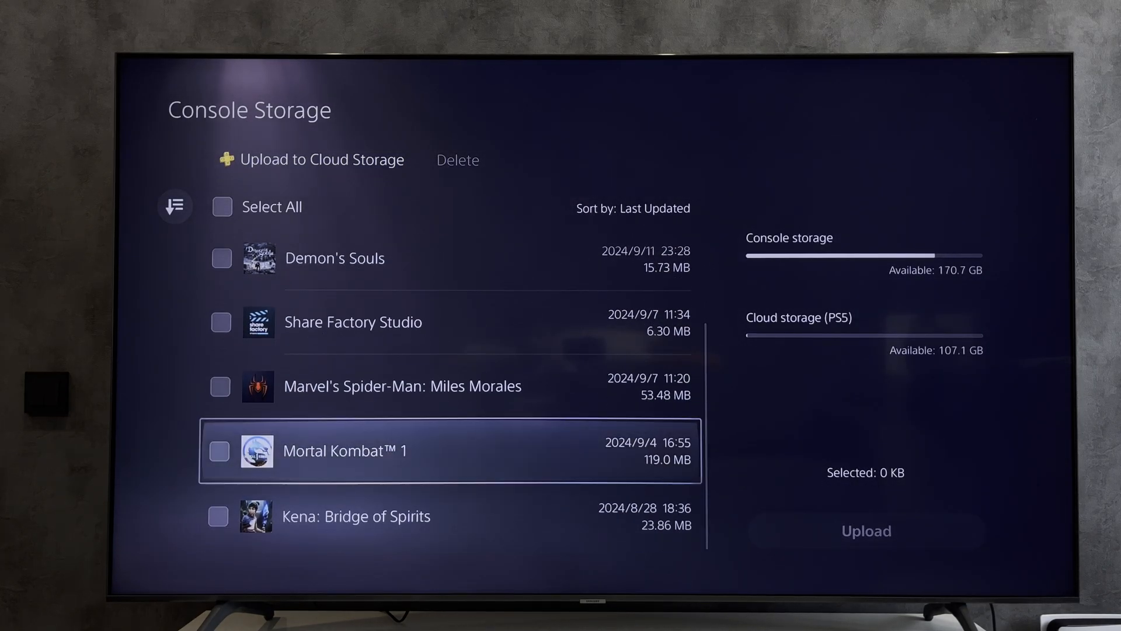
scroll(up, 3)
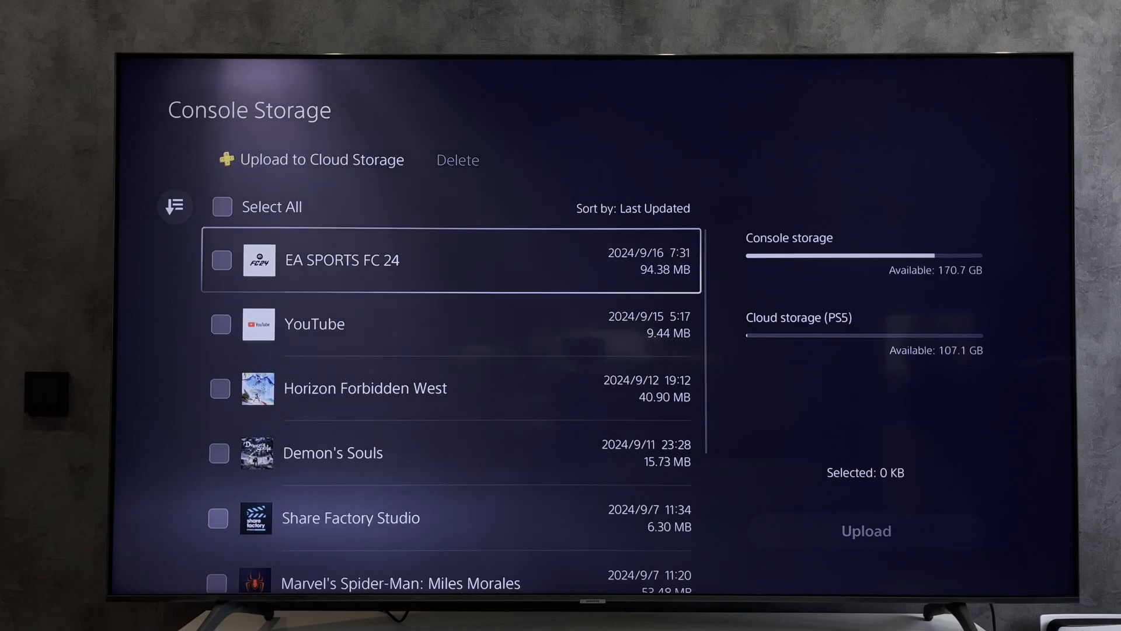
- Upload the EA SPORTS FC 24 save, turning off auto-sync and overwriting the cloud copy
click(220, 260)
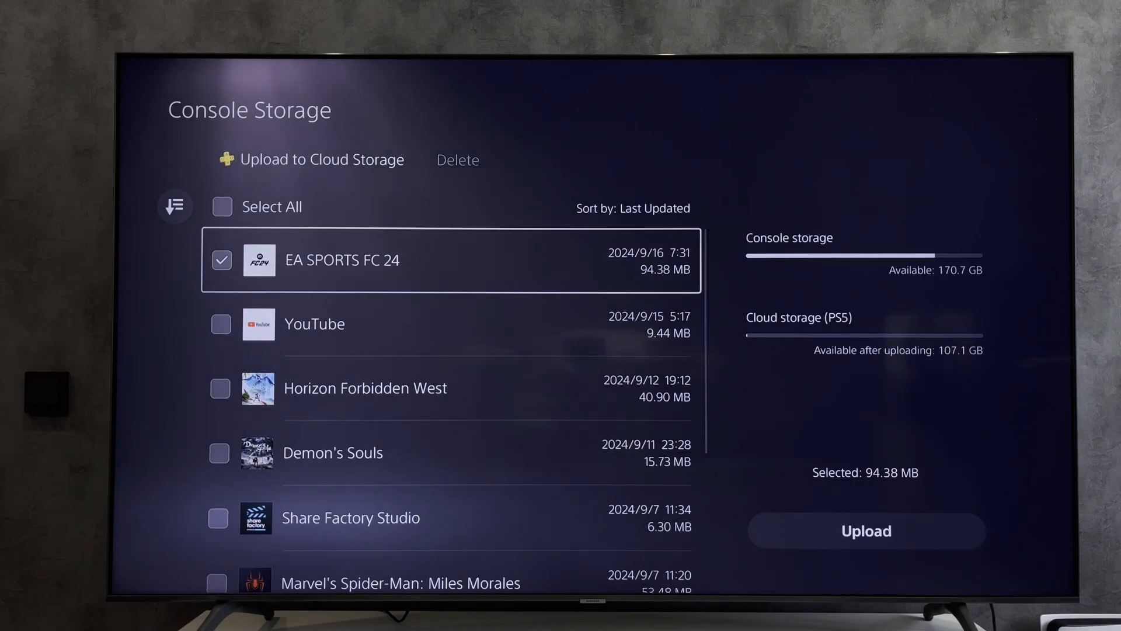
click(866, 531)
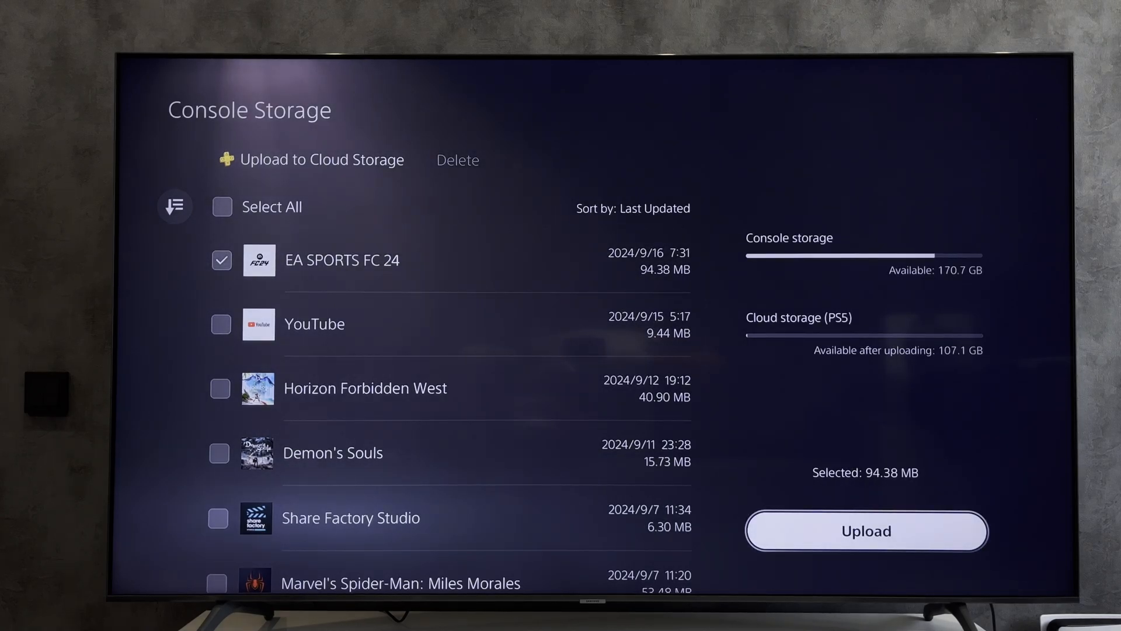
click(866, 531)
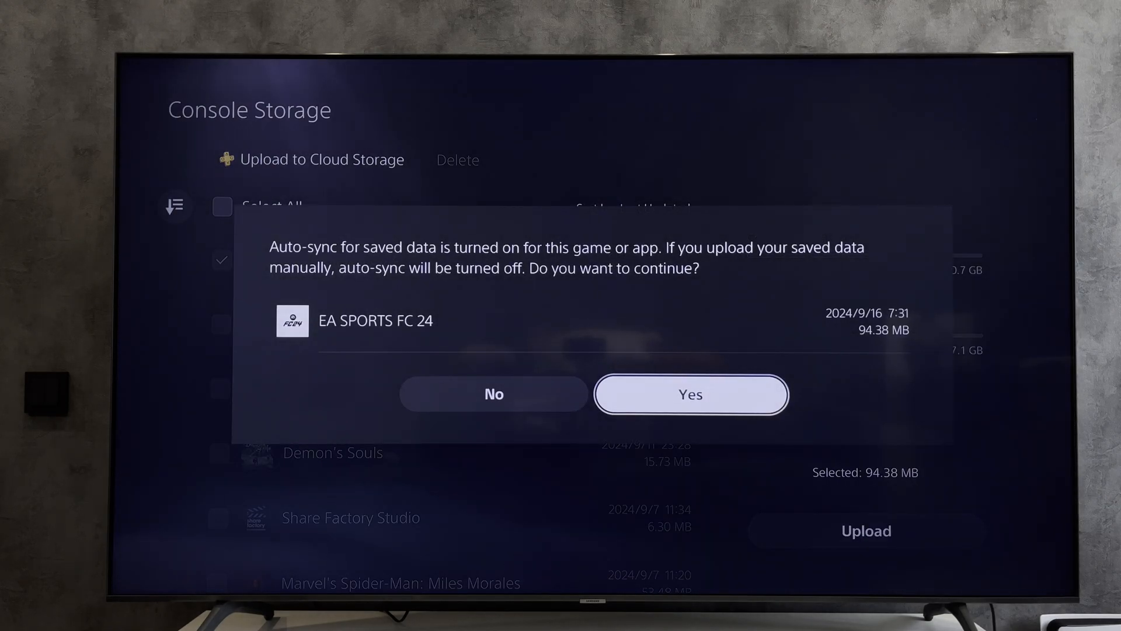
click(690, 394)
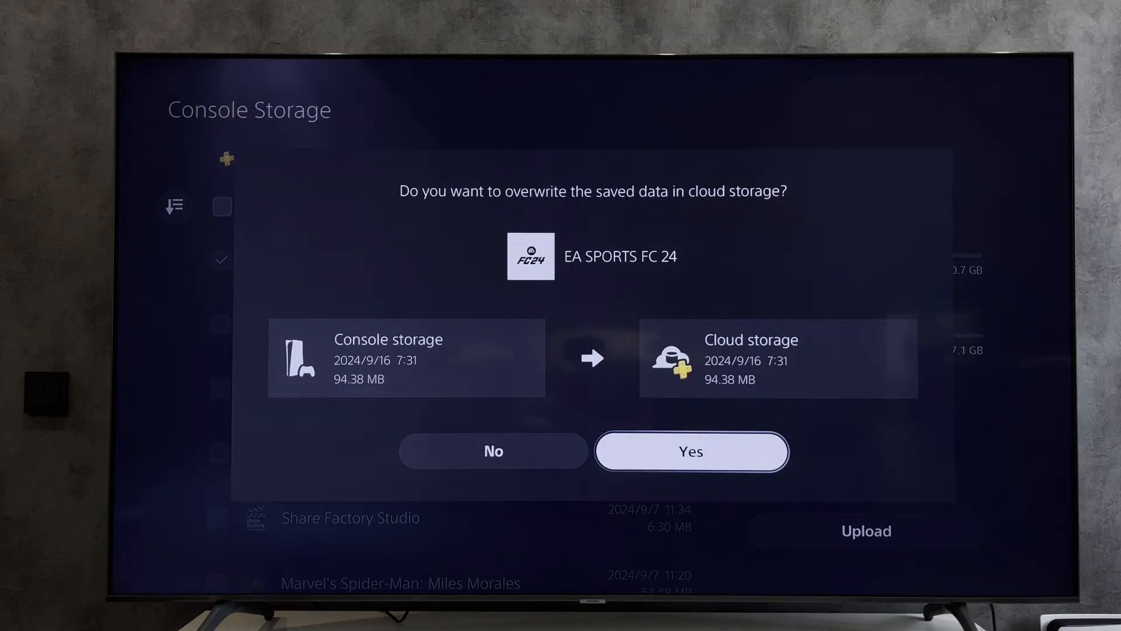
click(691, 450)
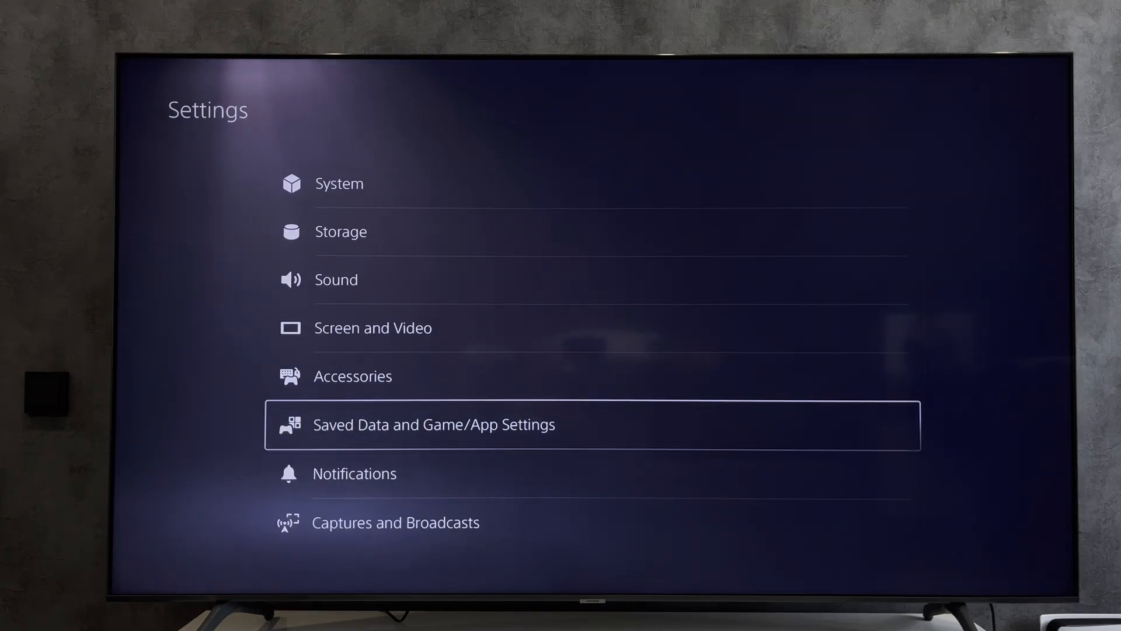
- Open Saved Data and Game/App Settings, then Download or Delete from Cloud Storage
click(433, 424)
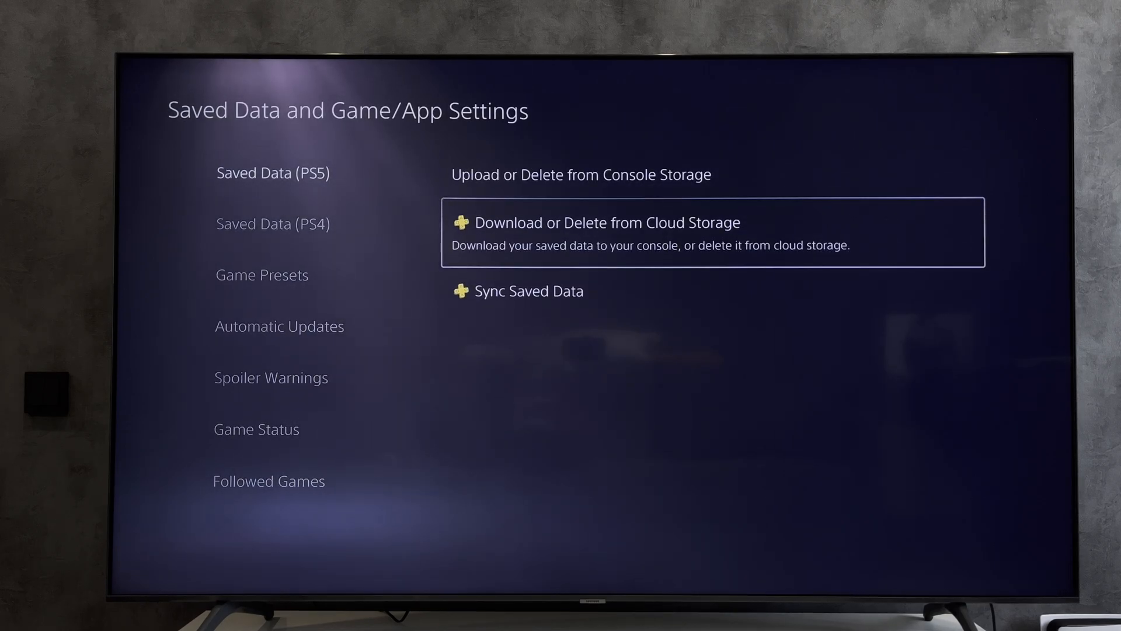
click(605, 222)
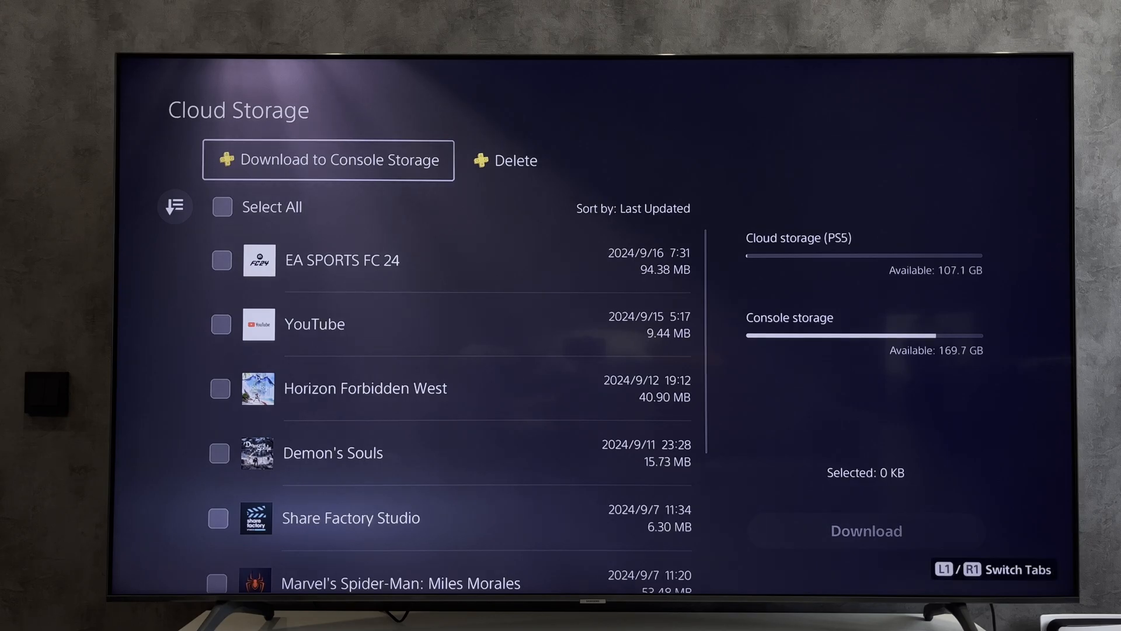
- Download the EA SPORTS FC 24 cloud save, confirming the console-storage overwrite
click(222, 259)
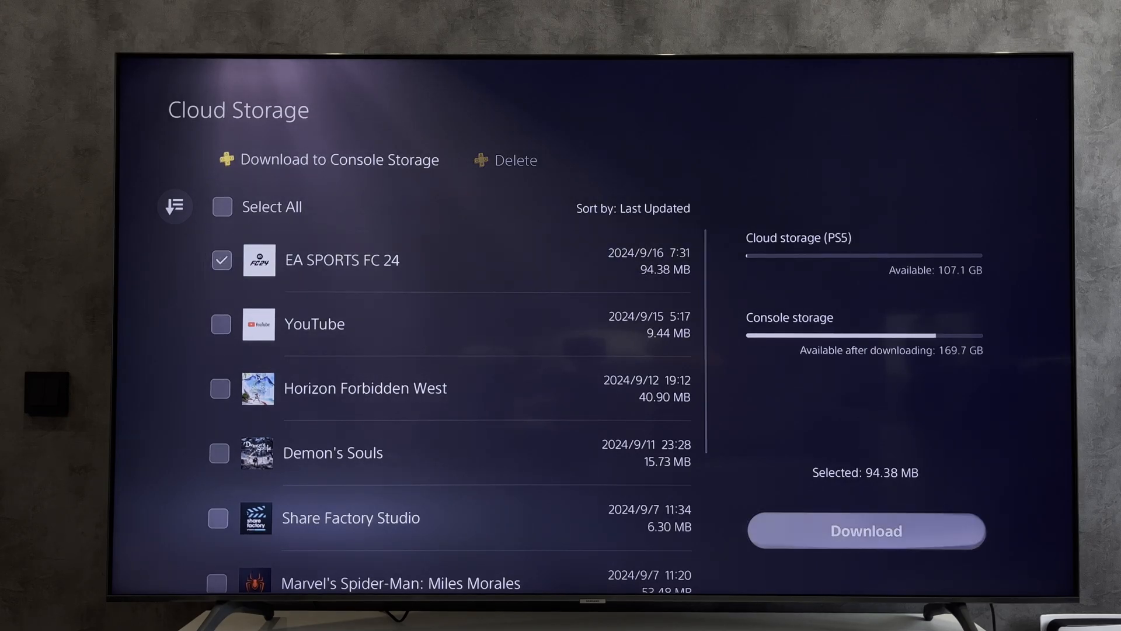
click(864, 531)
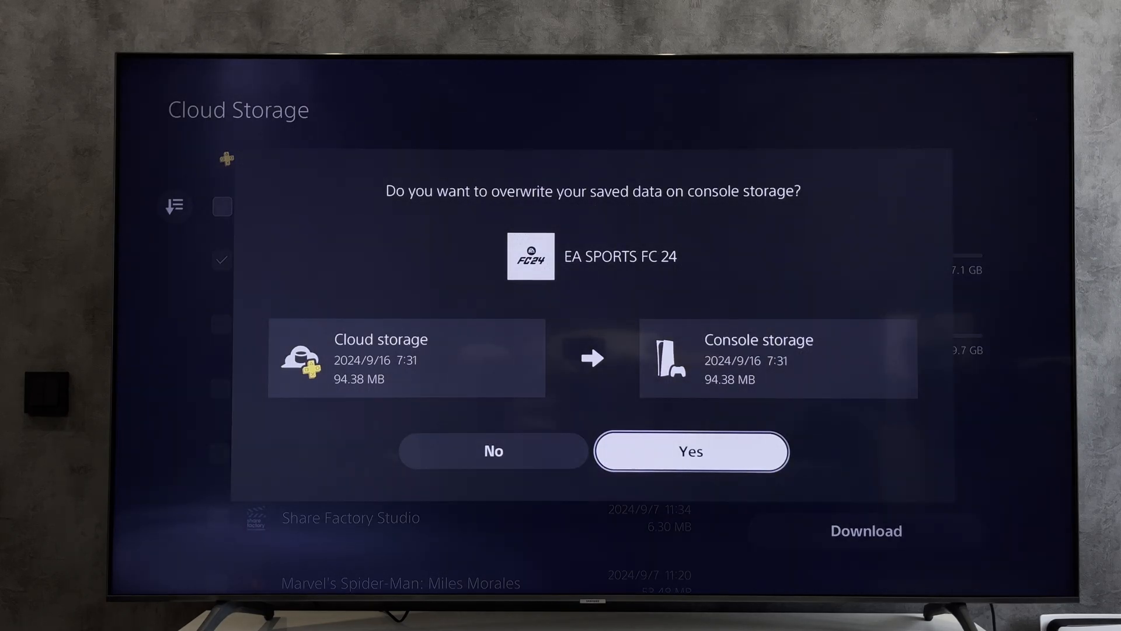
click(690, 452)
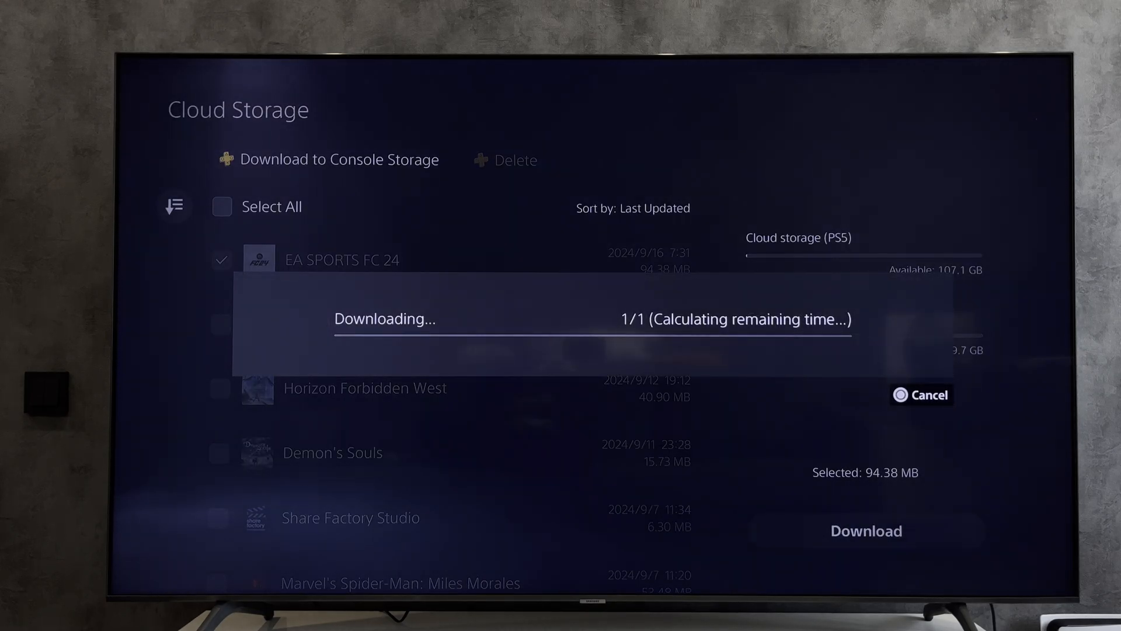